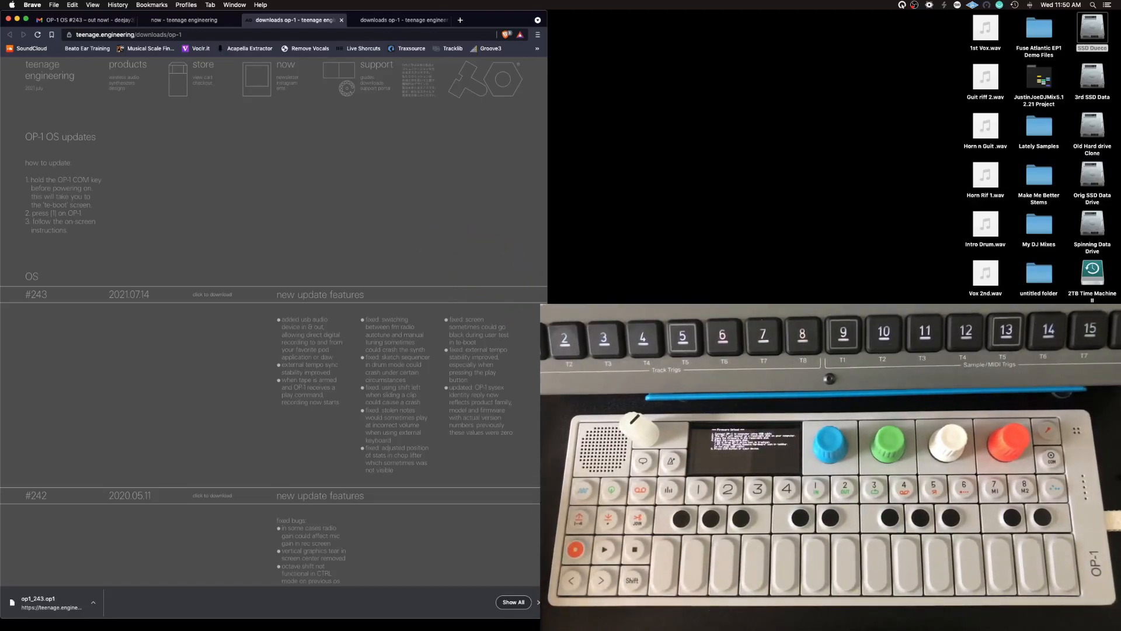
# Open the SSD Duece drive in Finder and select the OP-1 under Locations
pyautogui.click(1092, 28)
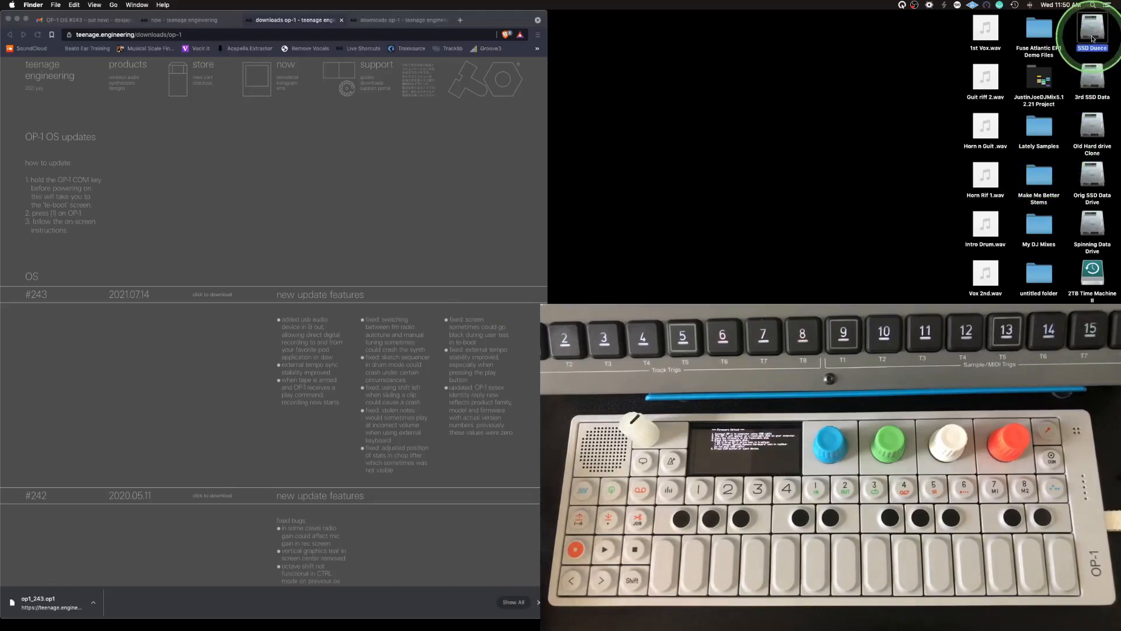
pyautogui.doubleClick(1091, 28)
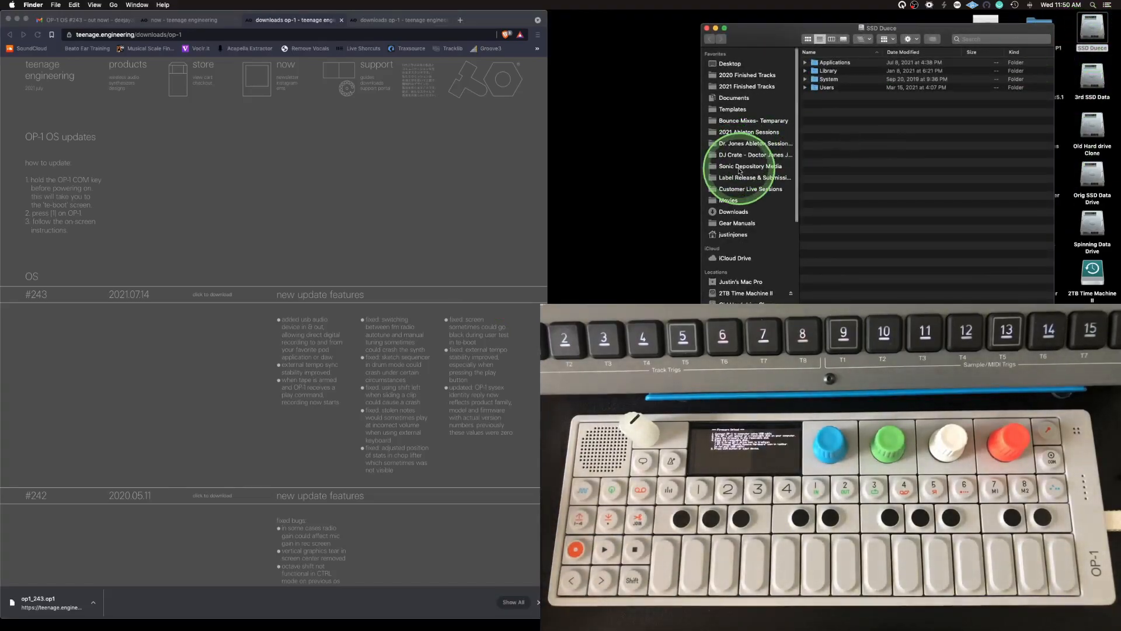
pyautogui.scroll(-3)
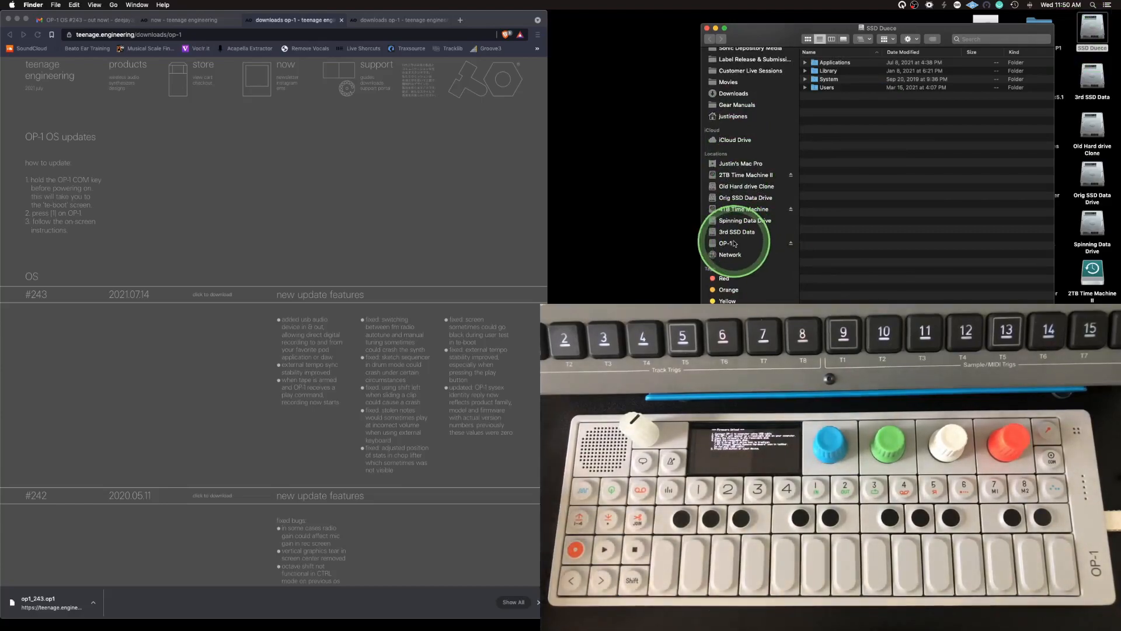
pyautogui.click(726, 243)
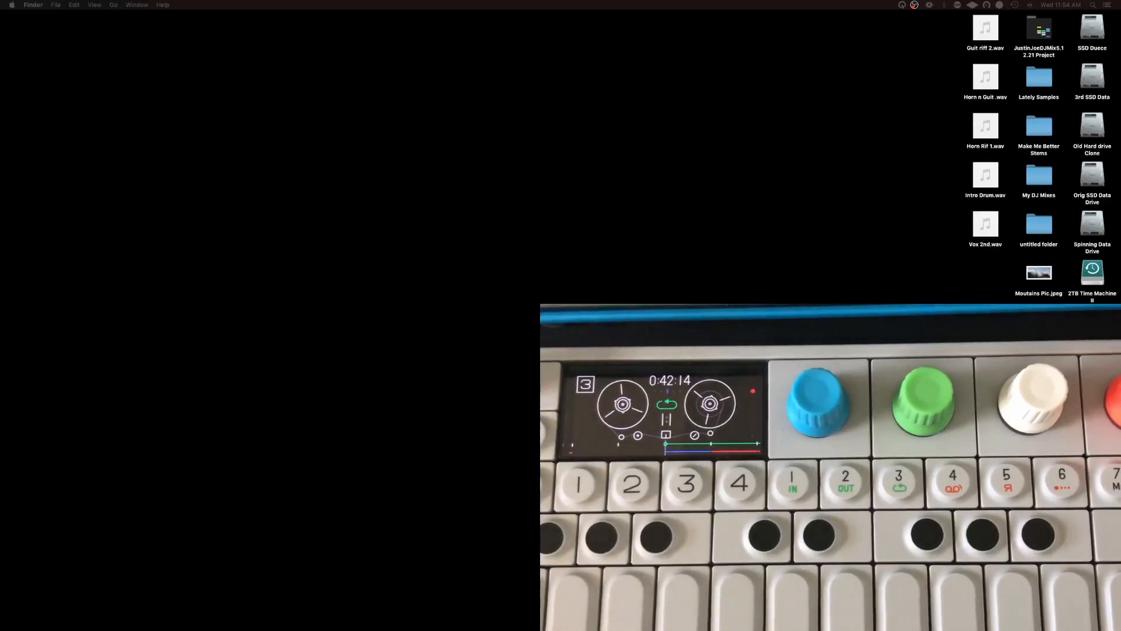
pyautogui.moveTo(503, 609)
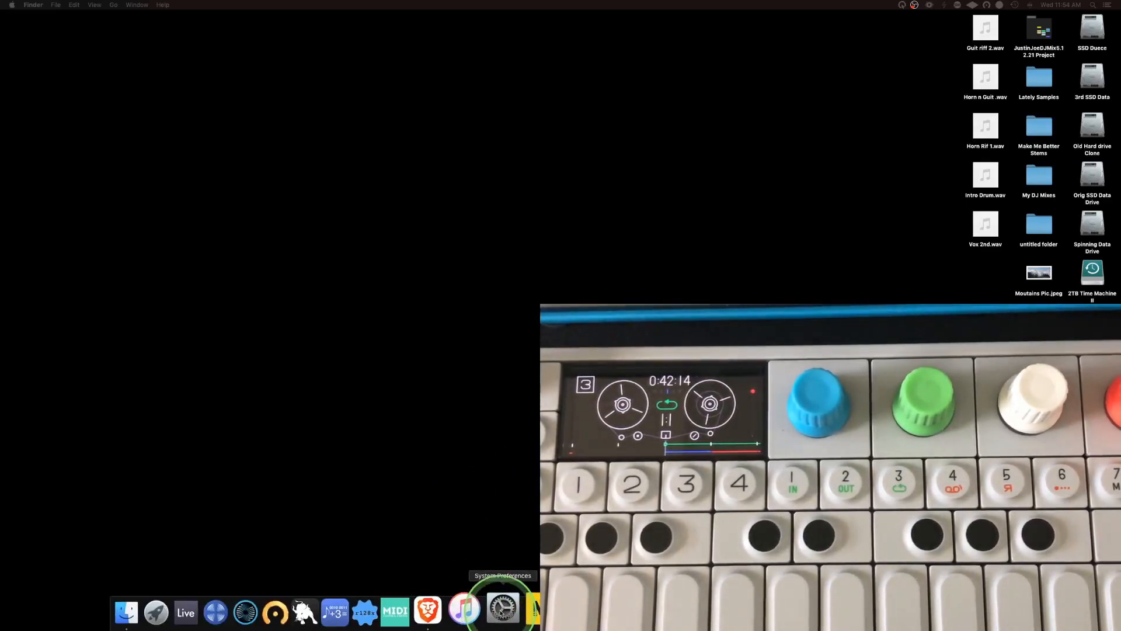
# Set the system sound output device to OP-1 in System Preferences' Sound pane
pyautogui.click(503, 611)
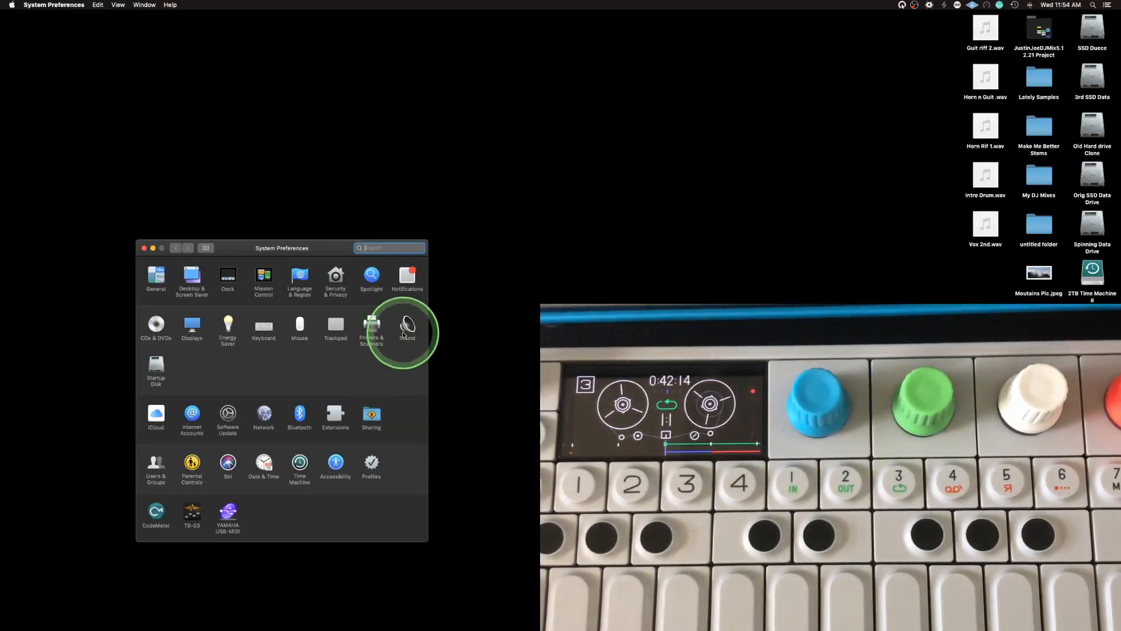
pyautogui.click(406, 326)
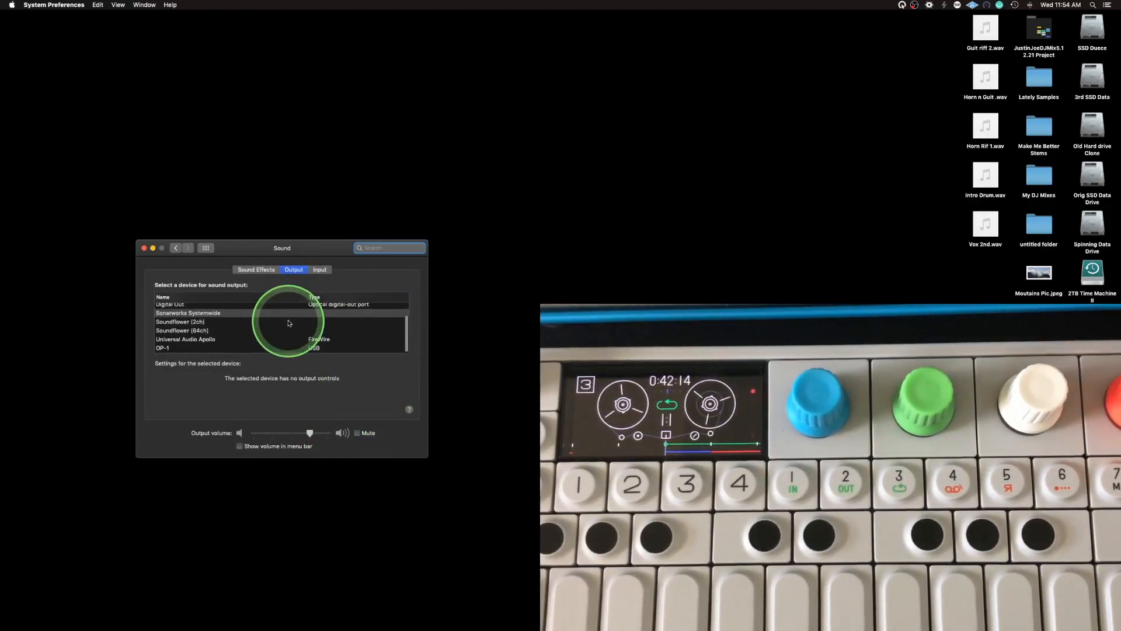
pyautogui.moveTo(281, 247); pyautogui.dragTo(407, 146)
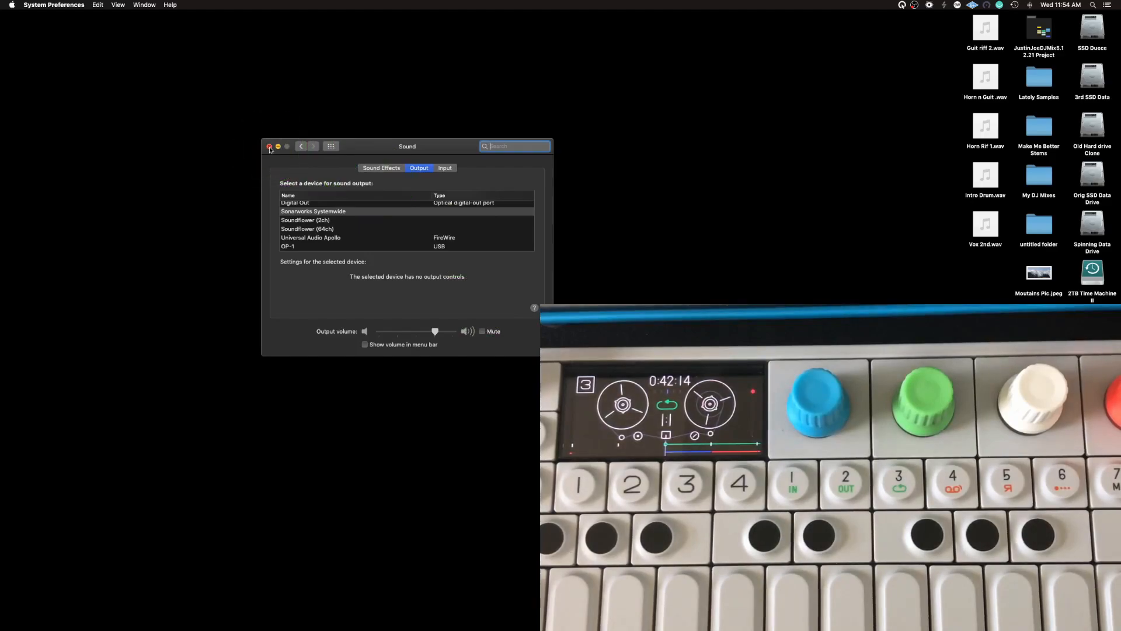
pyautogui.click(268, 147)
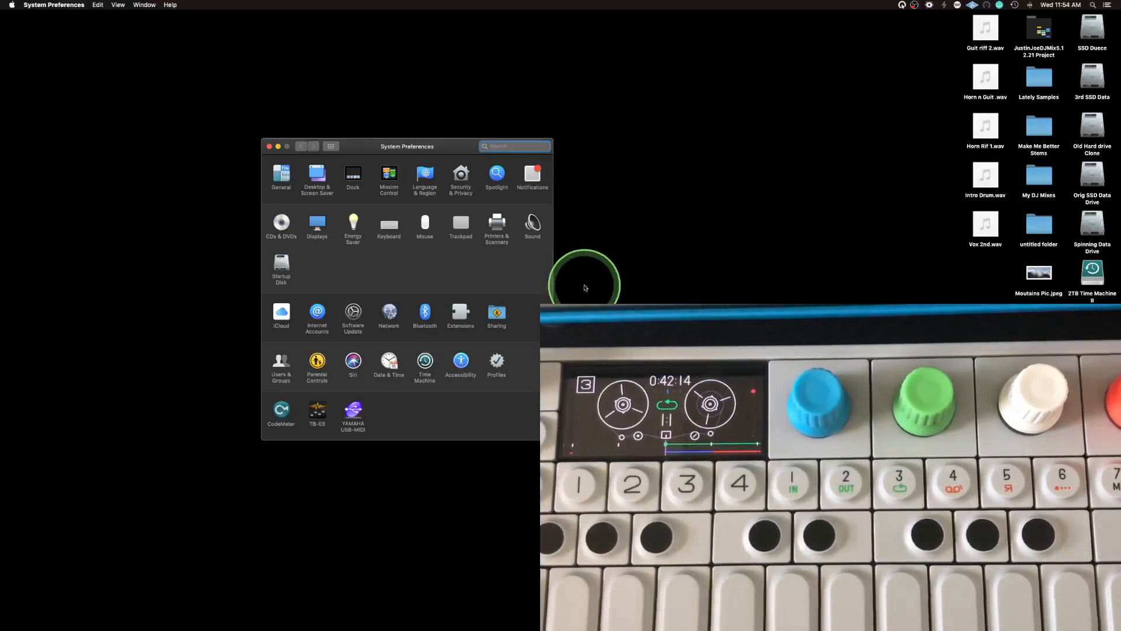
pyautogui.moveTo(532, 227)
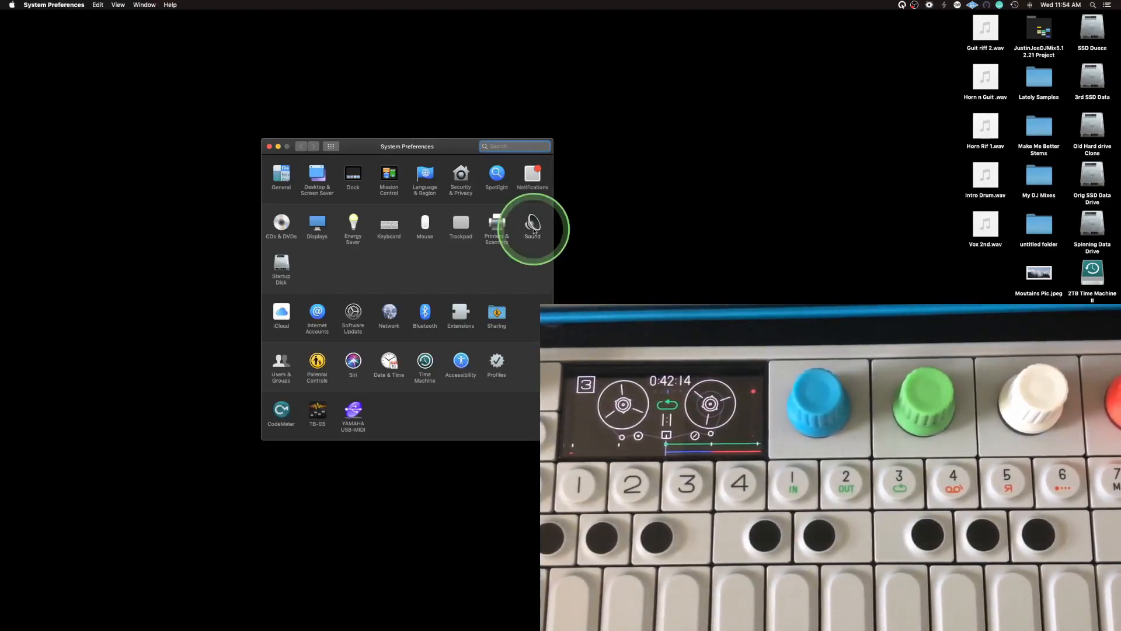
pyautogui.click(532, 223)
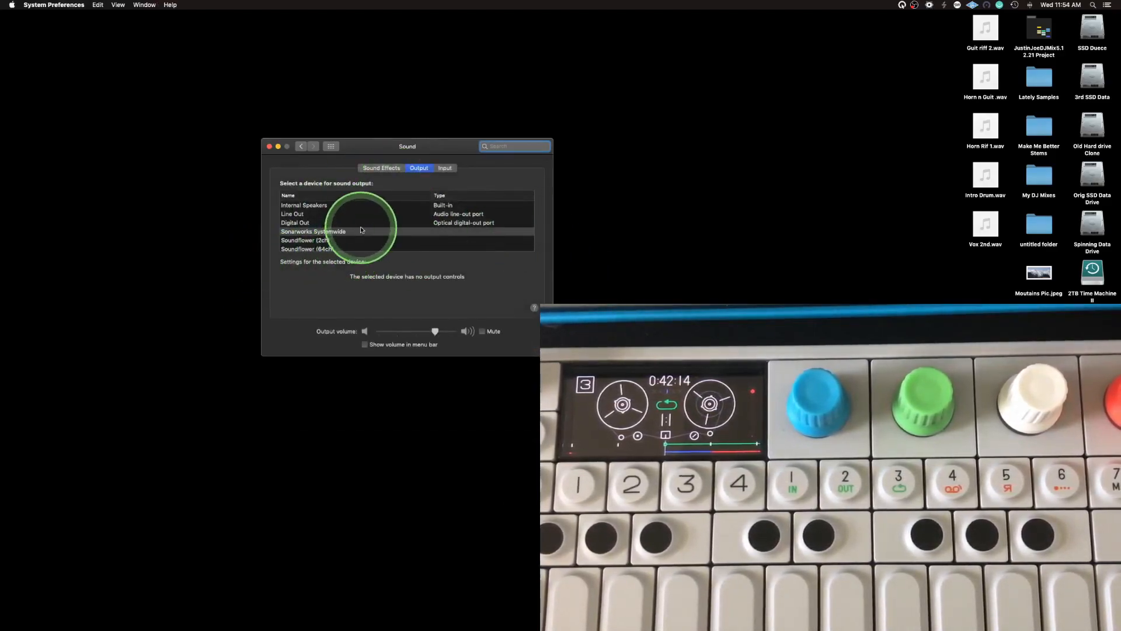
pyautogui.click(322, 246)
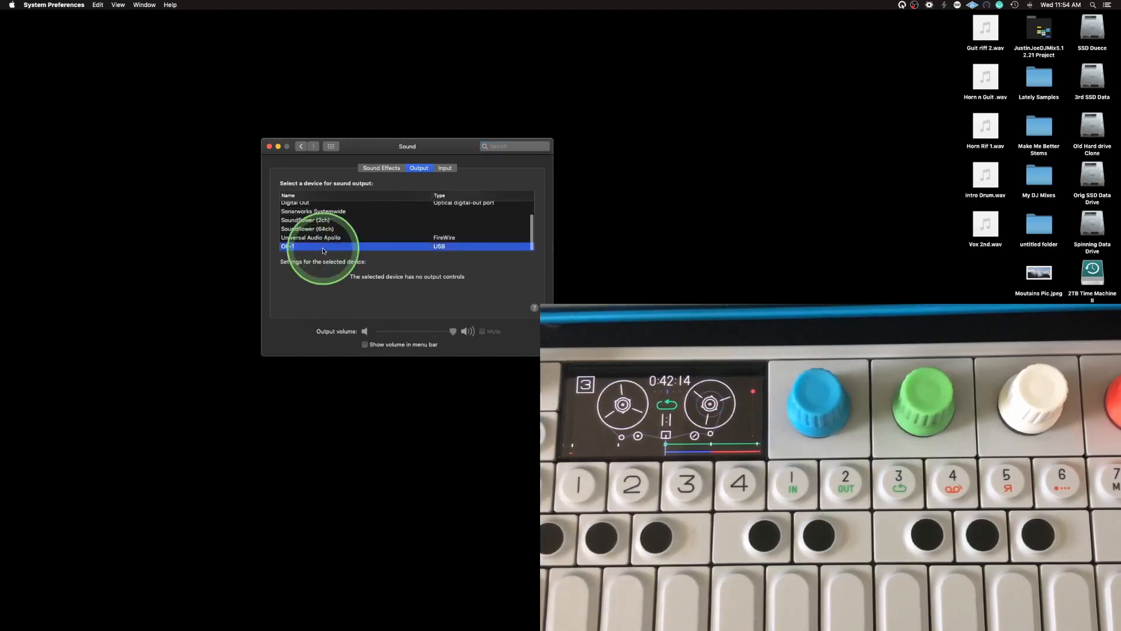
pyautogui.click(313, 211)
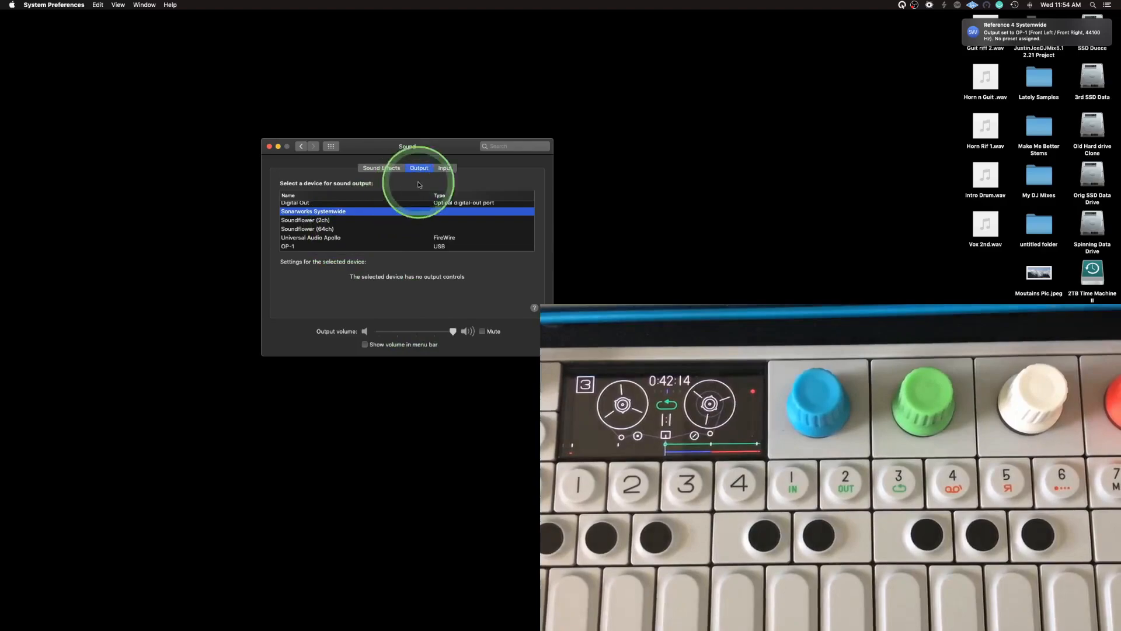
# Review the Sound pane's Input and Sound Effects tabs
pyautogui.click(445, 168)
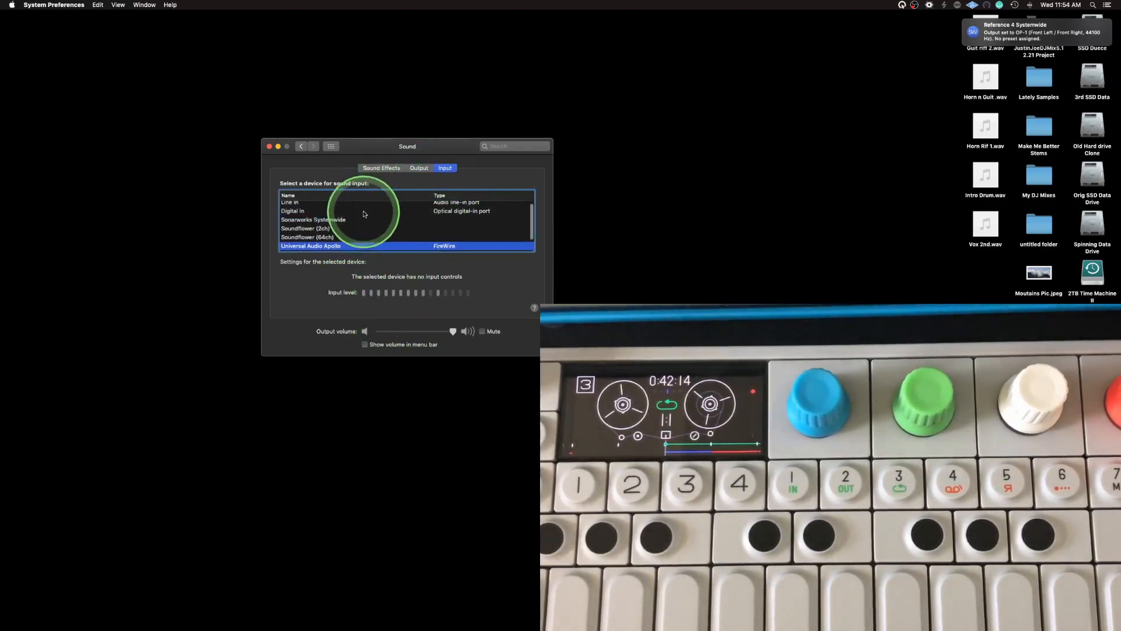
pyautogui.click(419, 167)
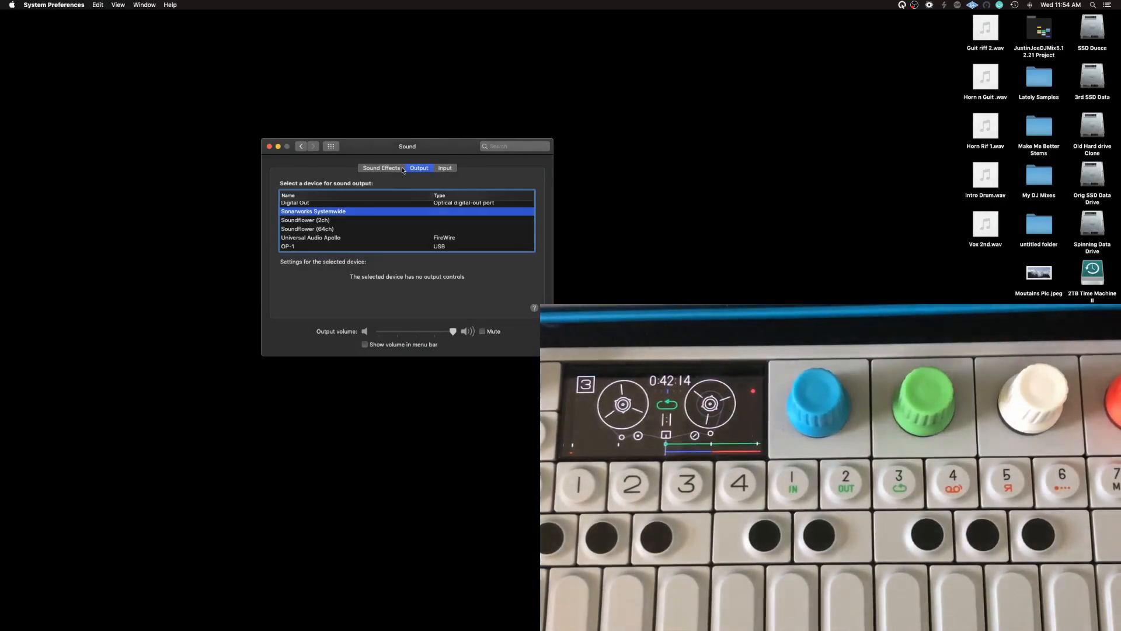
pyautogui.click(381, 168)
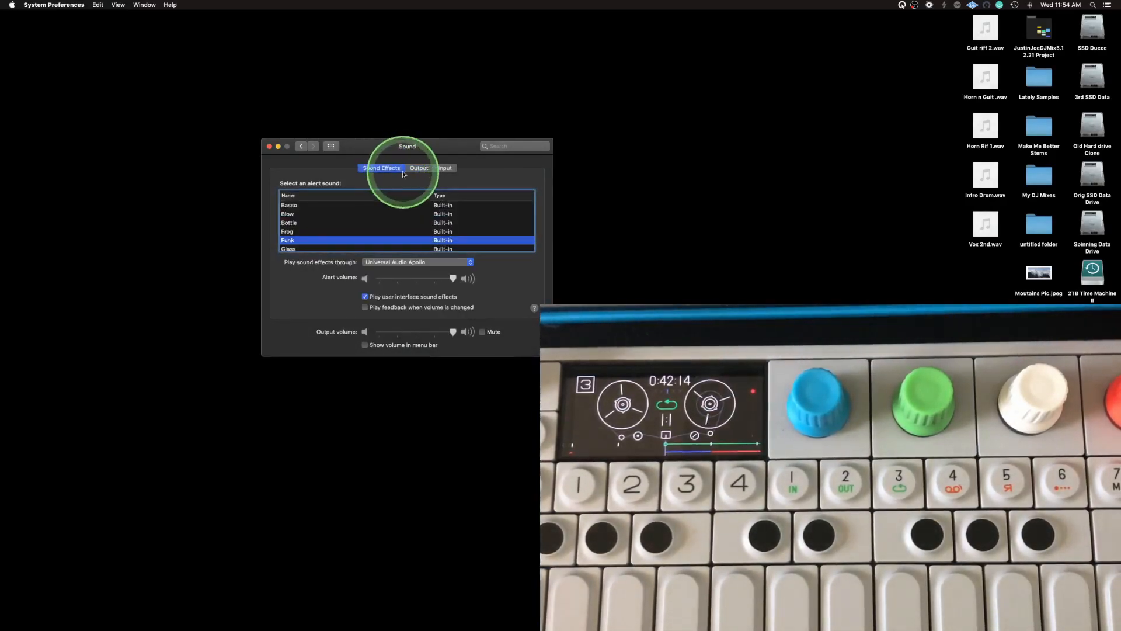
pyautogui.click(420, 168)
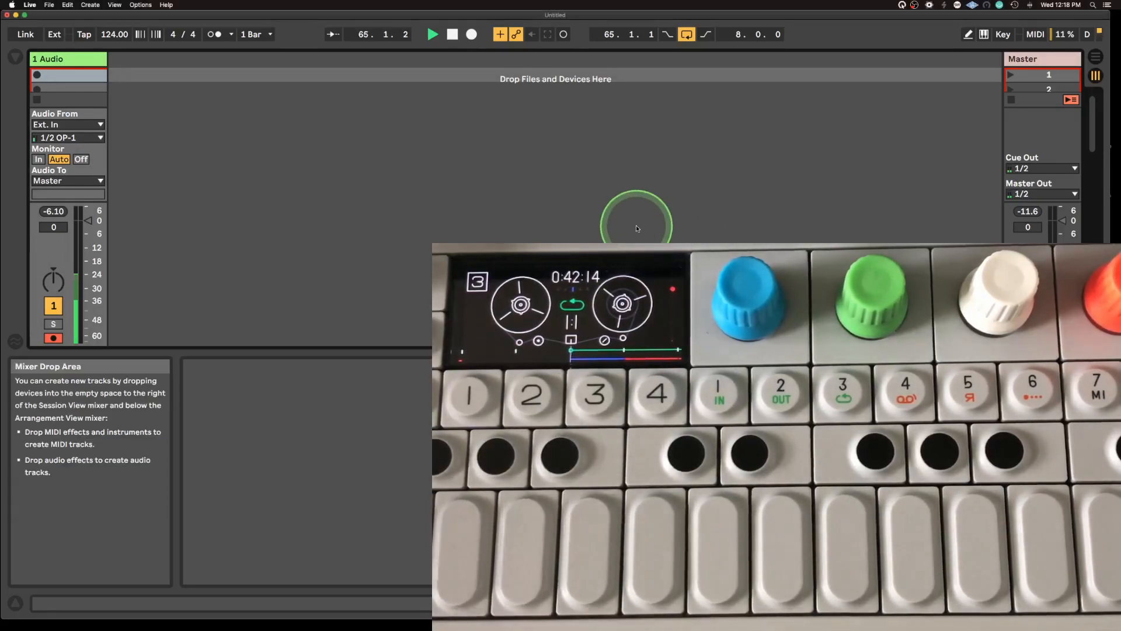
pyautogui.moveTo(54, 34)
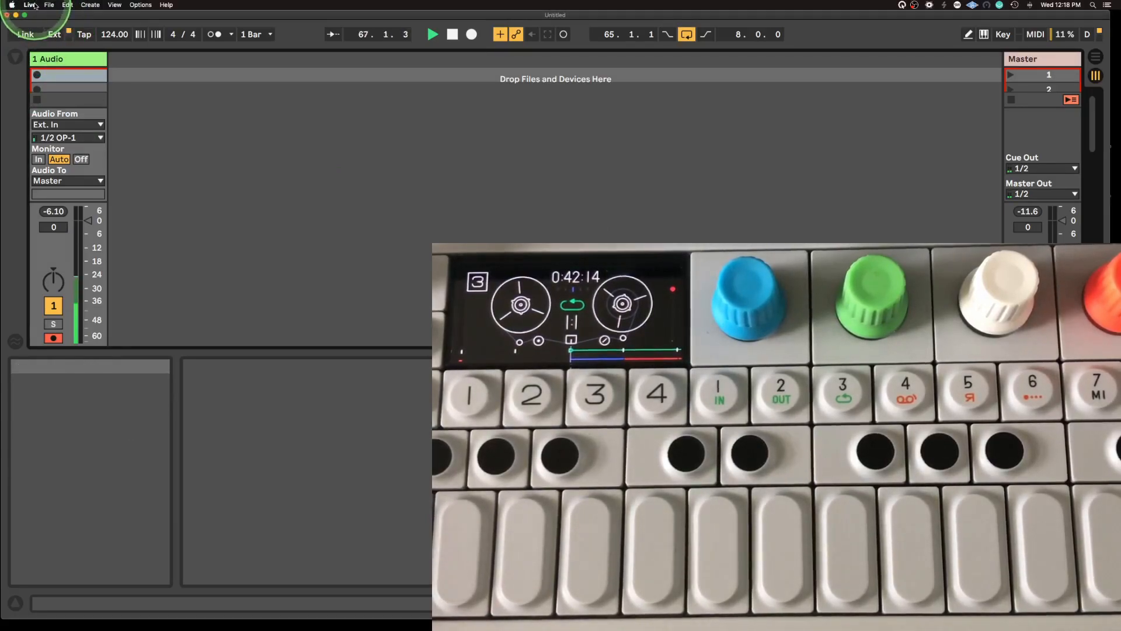
# Set Live's Audio Input Device to OP-1 (2 In, 2 Out) in Preferences > Audio
pyautogui.click(29, 6)
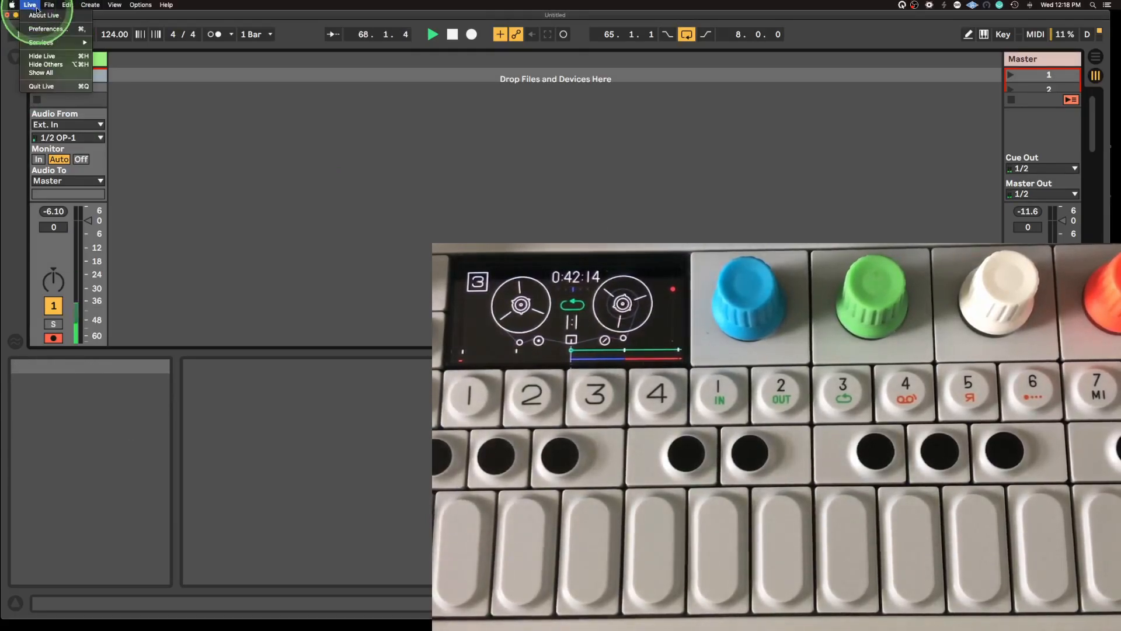
pyautogui.click(45, 28)
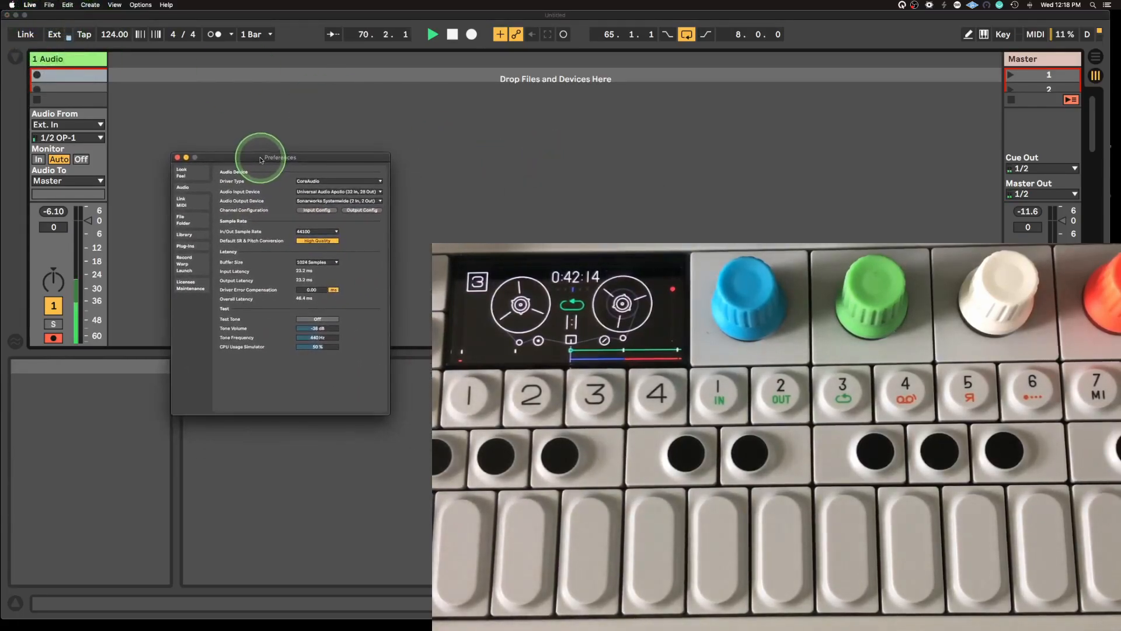
pyautogui.moveTo(364, 191)
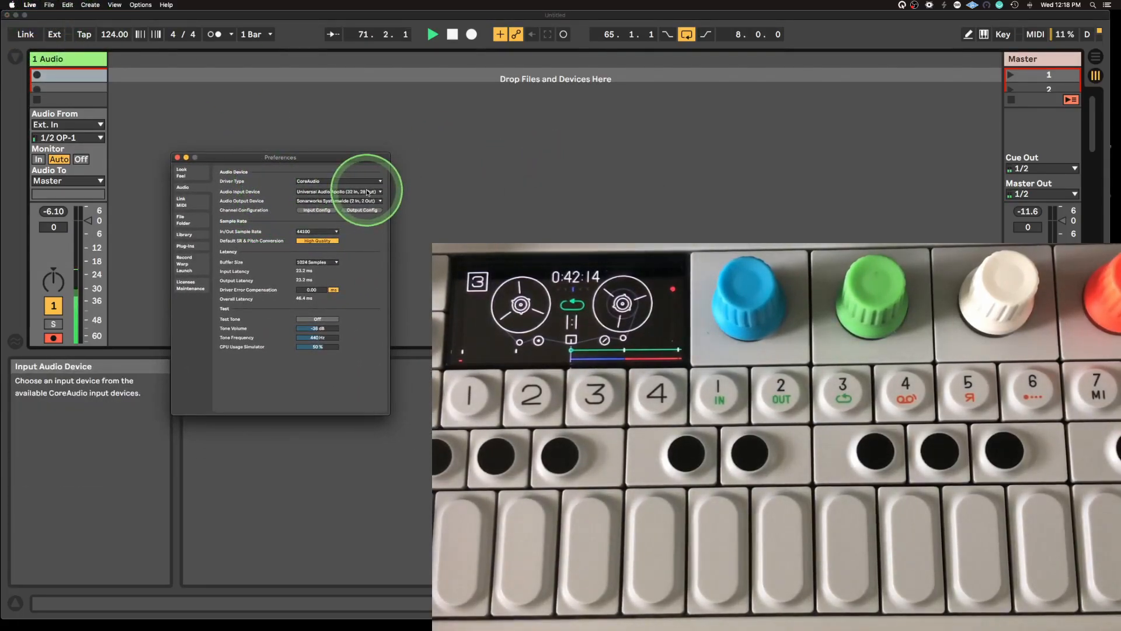
pyautogui.click(379, 191)
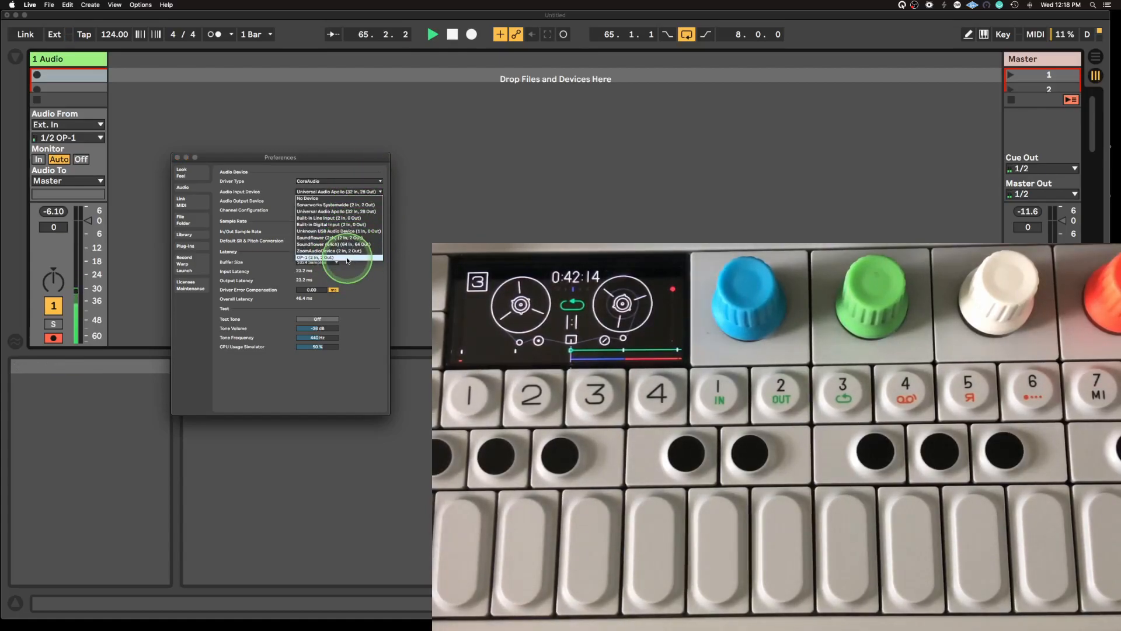
pyautogui.click(333, 258)
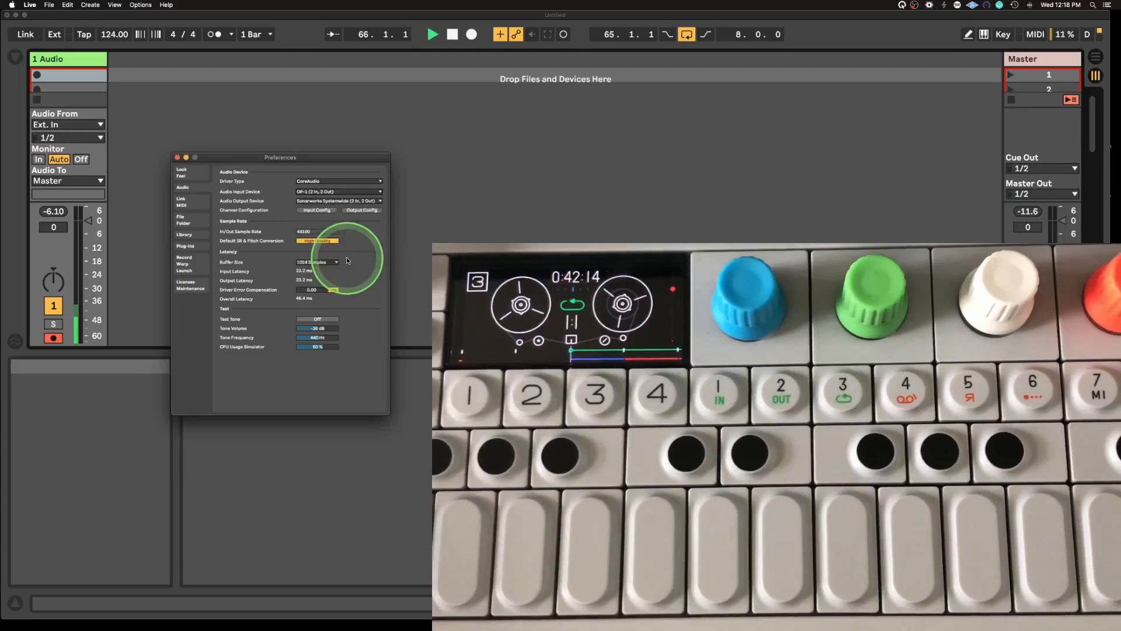
pyautogui.click(178, 157)
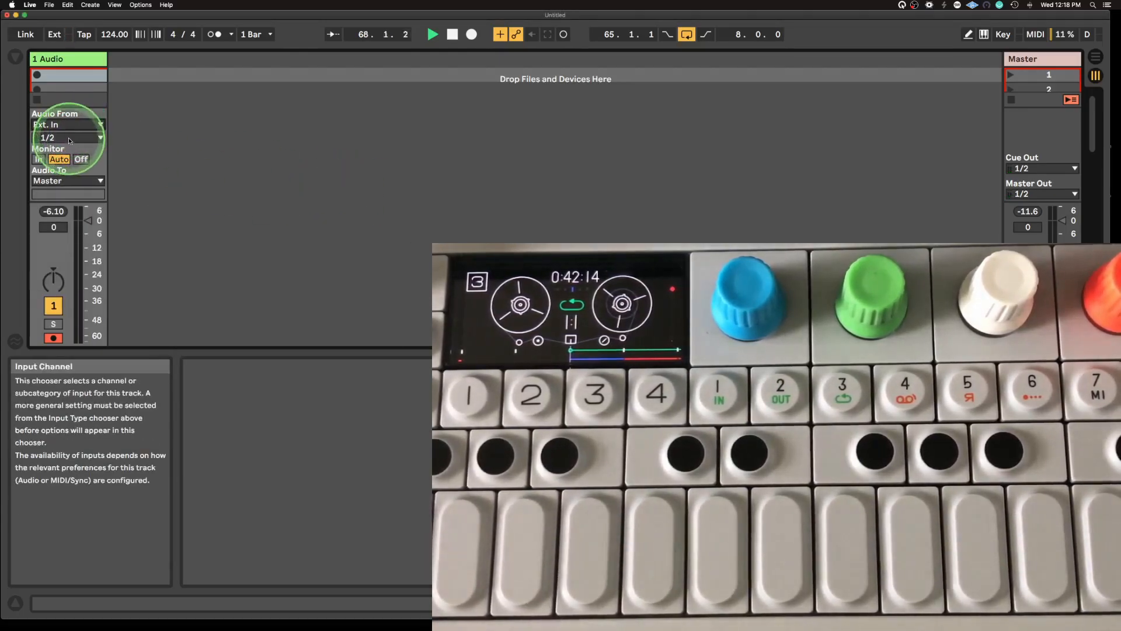
pyautogui.moveTo(81, 179)
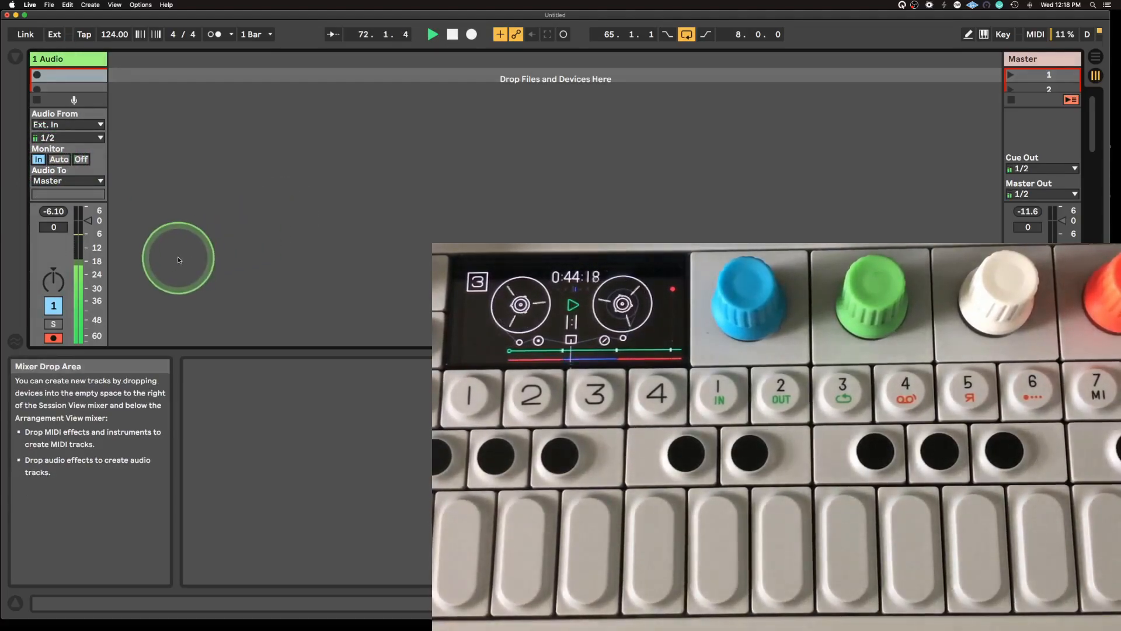
pyautogui.moveTo(231, 377)
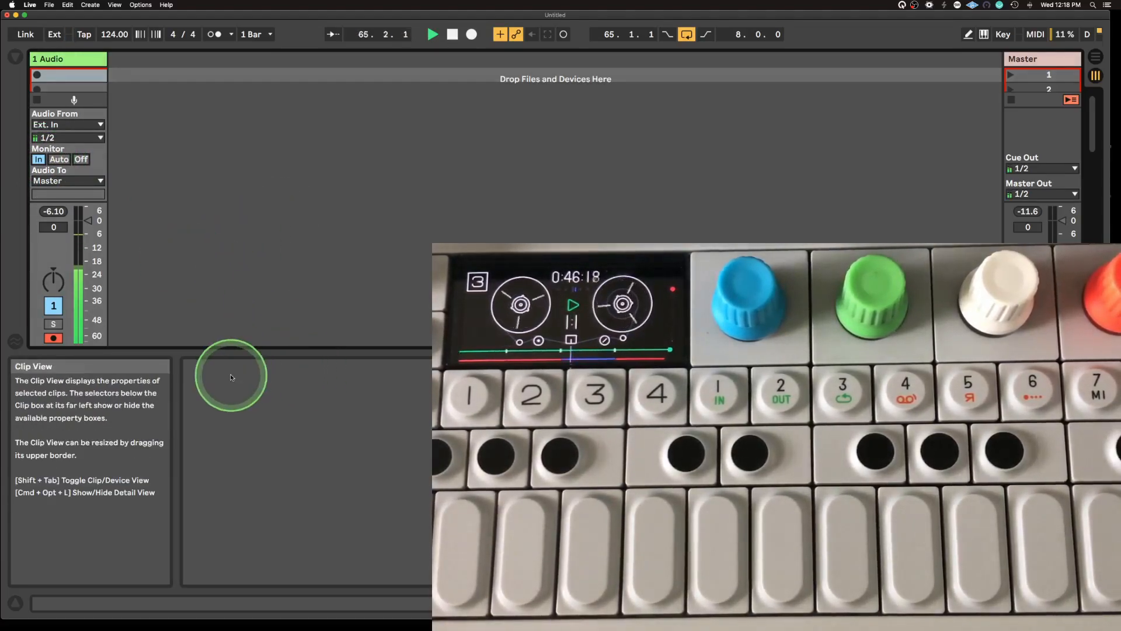
pyautogui.moveTo(36, 76)
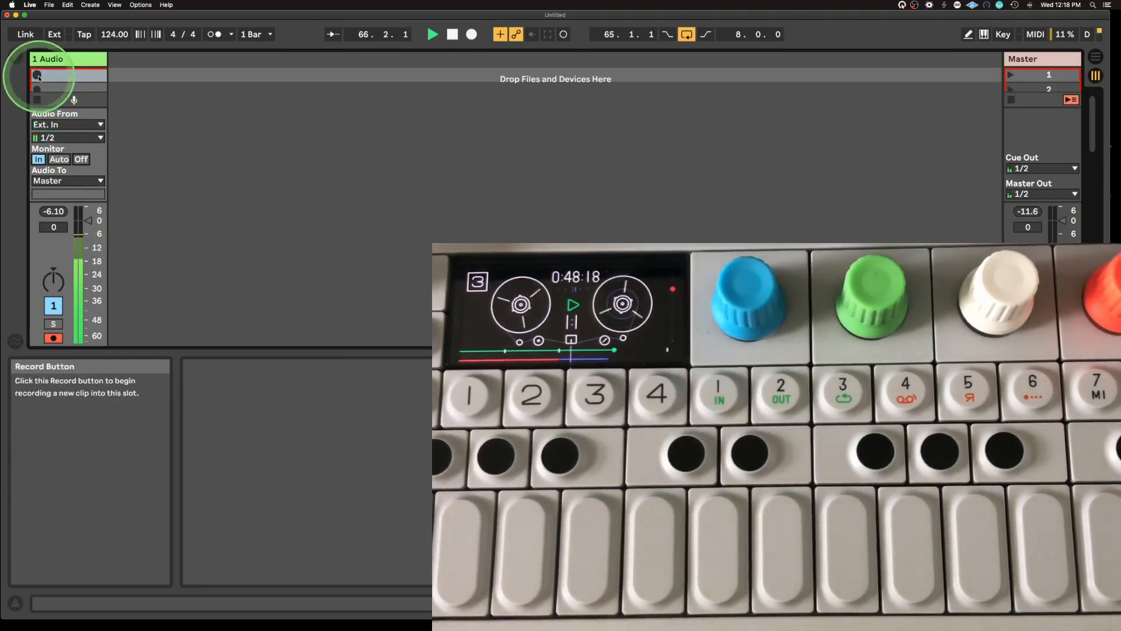
# Record a new clip from the OP-1 into the 1 Audio track's clip slot
pyautogui.click(37, 77)
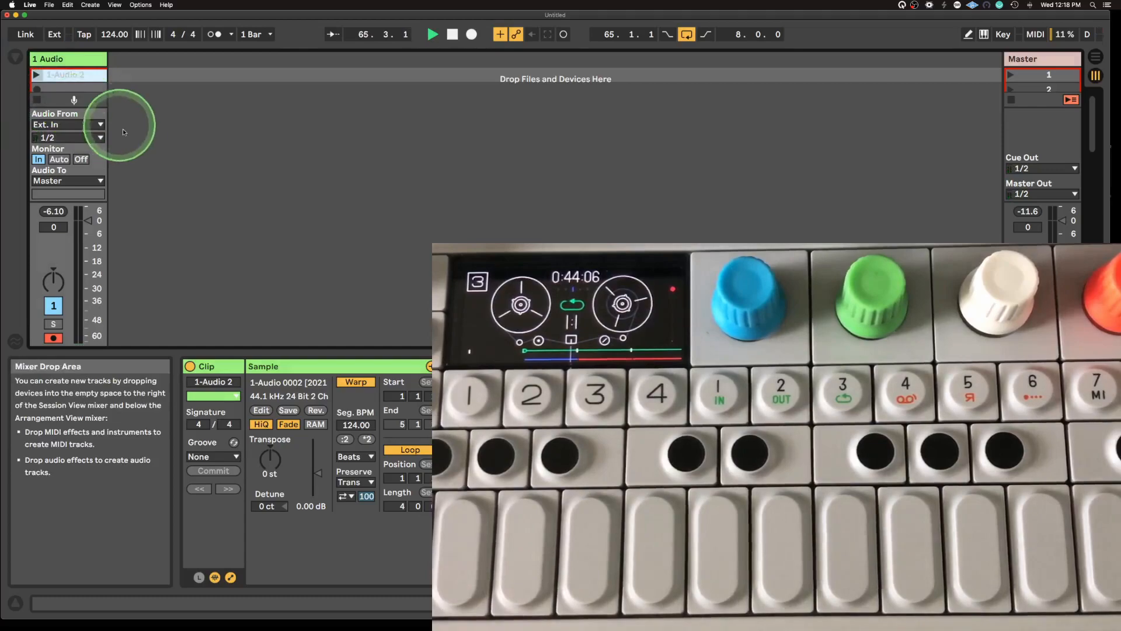
# Switch the 1 Audio track's monitoring back to Auto
pyautogui.click(36, 77)
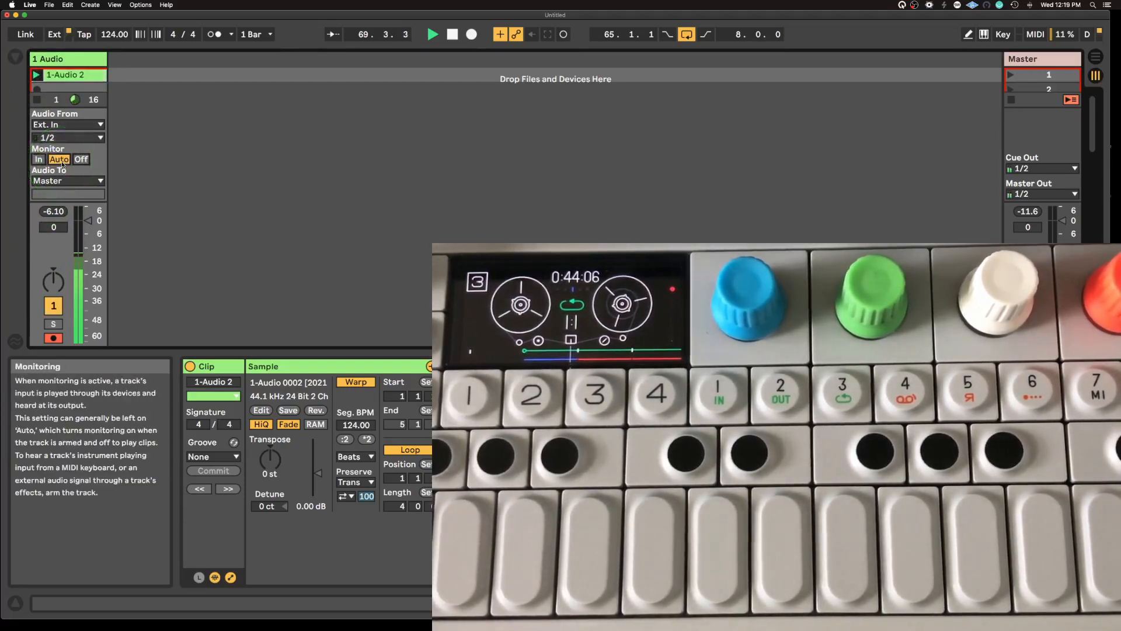
pyautogui.moveTo(219, 310)
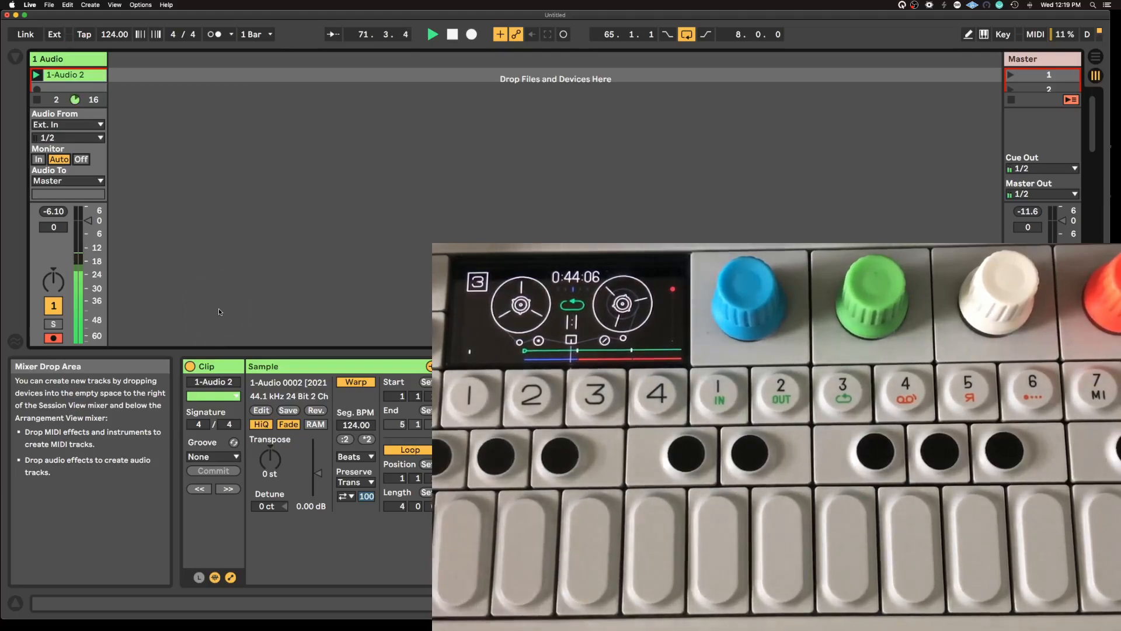
pyautogui.moveTo(38, 104)
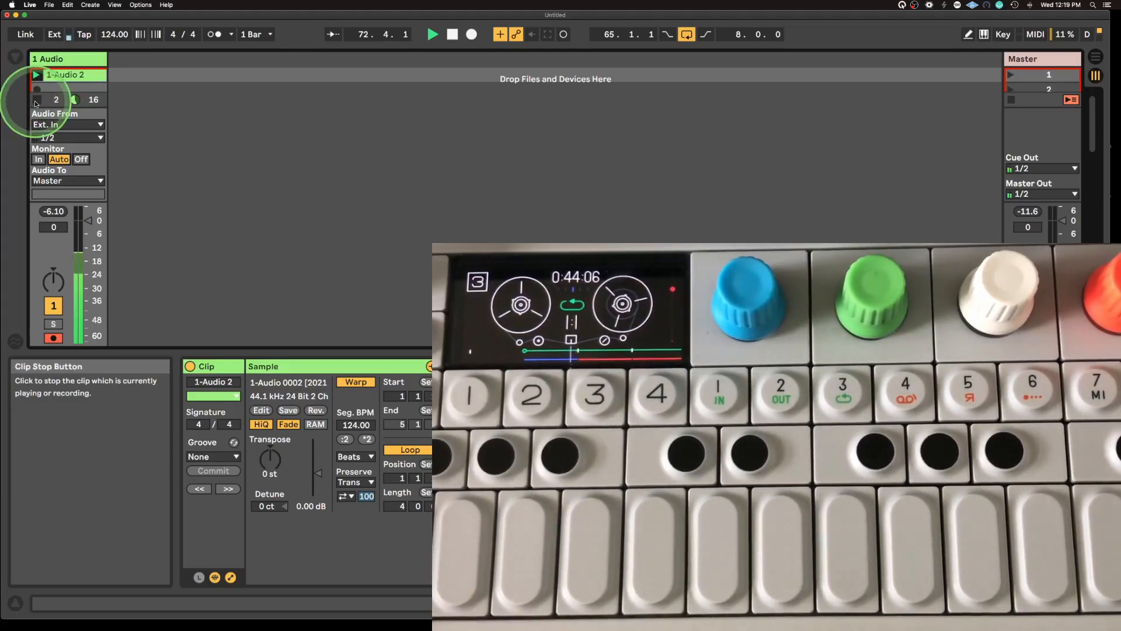